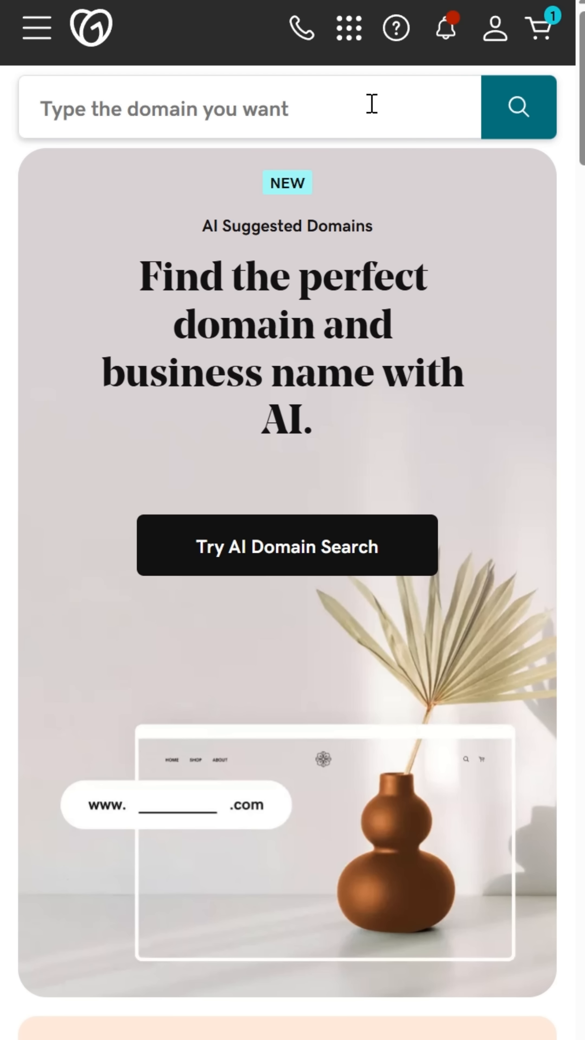
# Search GoDaddy for the domain 1day1quote.com to check its availability
pyautogui.write('1day1quote.com')
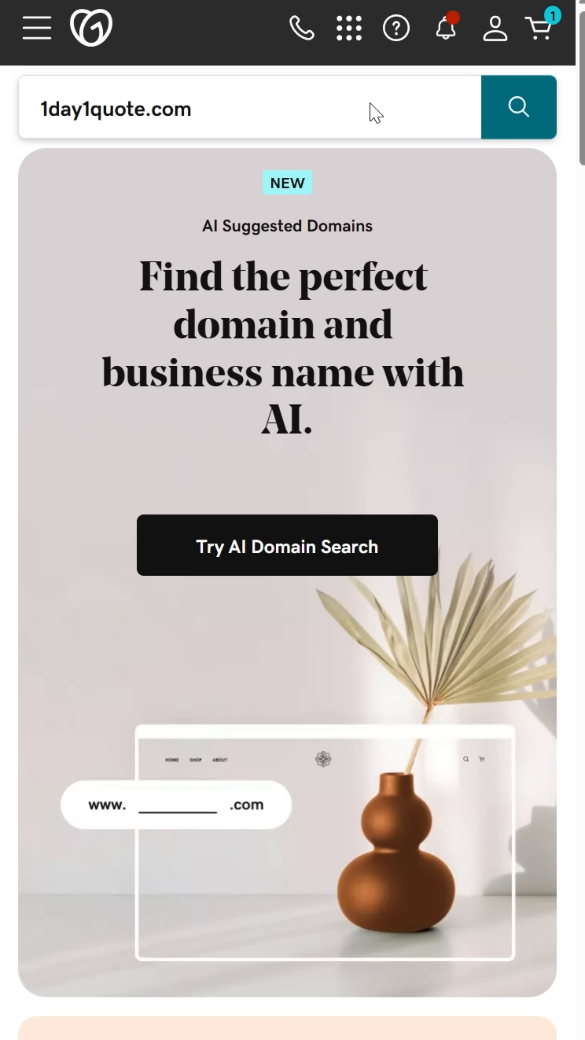
pyautogui.click(518, 107)
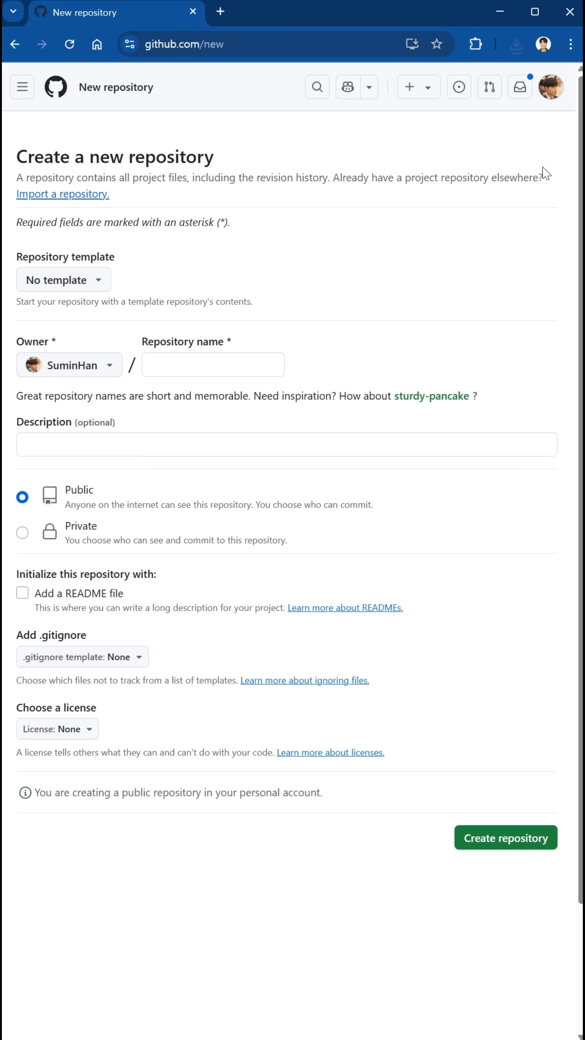
# Create a public GitHub repository named 1day1quote.com
pyautogui.write('1day1quote')
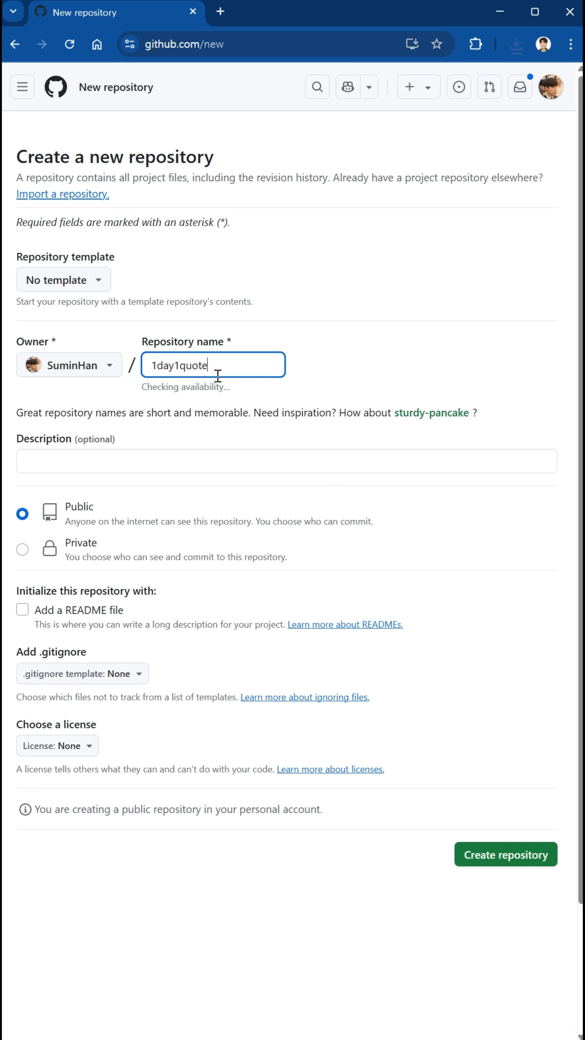
pyautogui.click(505, 855)
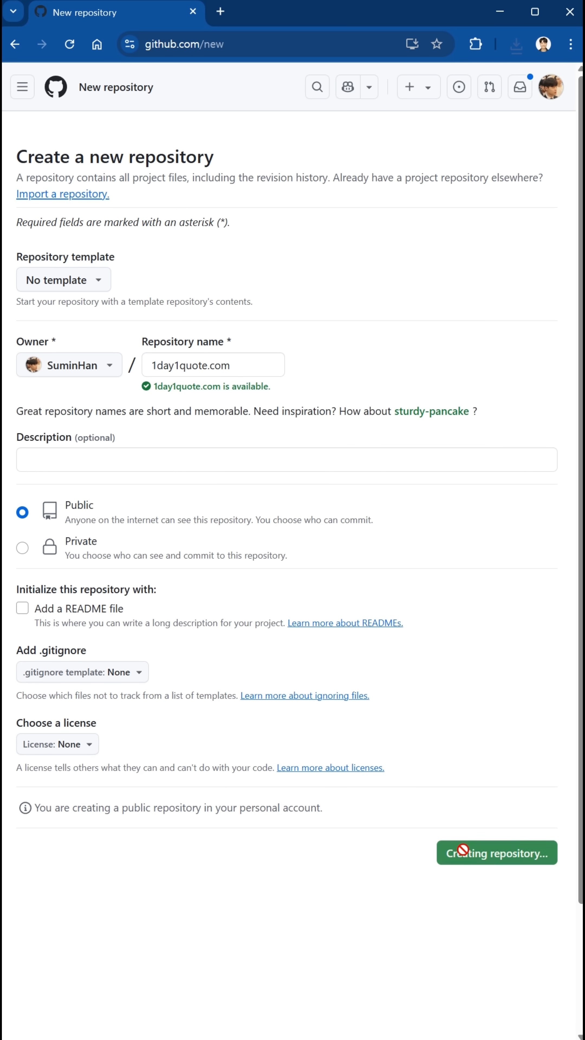
pyautogui.click(496, 852)
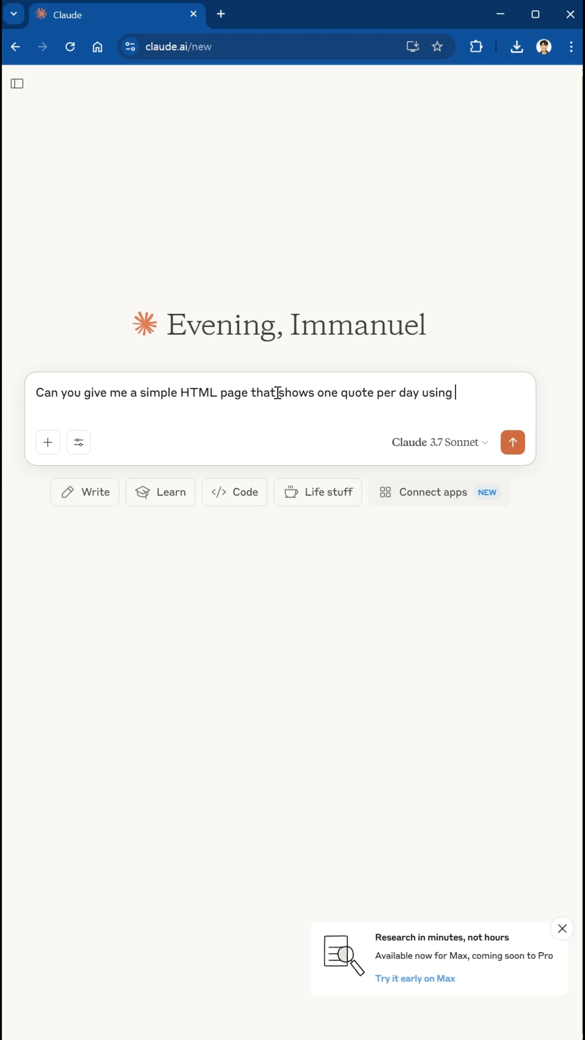
# Get Claude's daily-quote HTML page and commit it as index.html in the repository
pyautogui.click(512, 442)
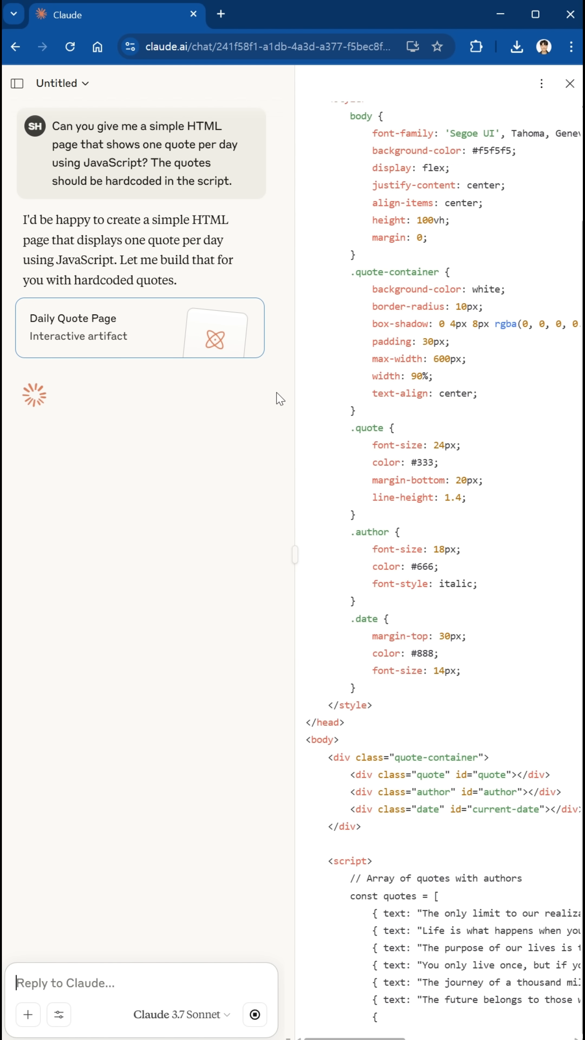
pyautogui.scroll(-3)
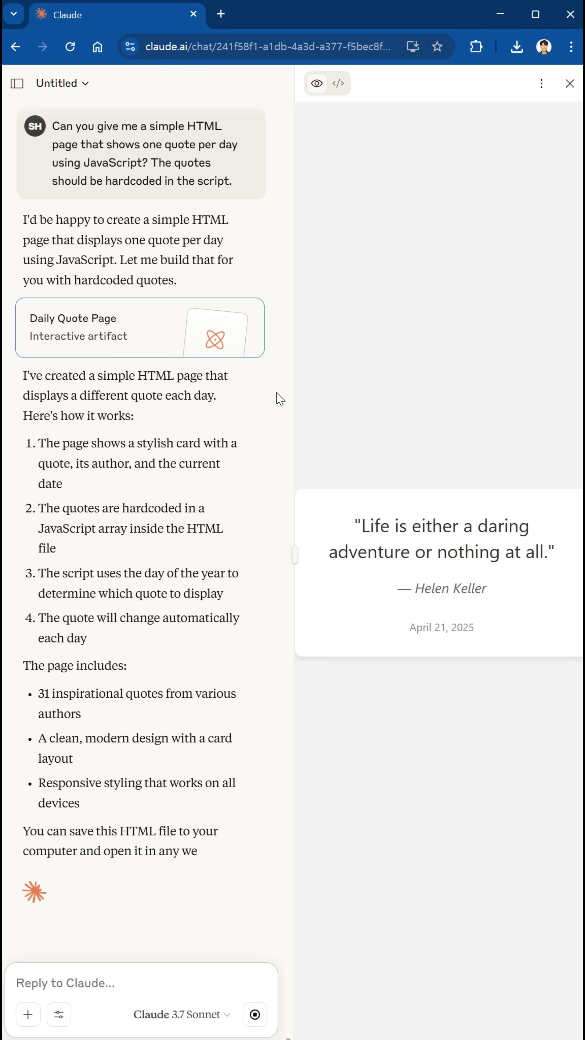
pyautogui.click(541, 83)
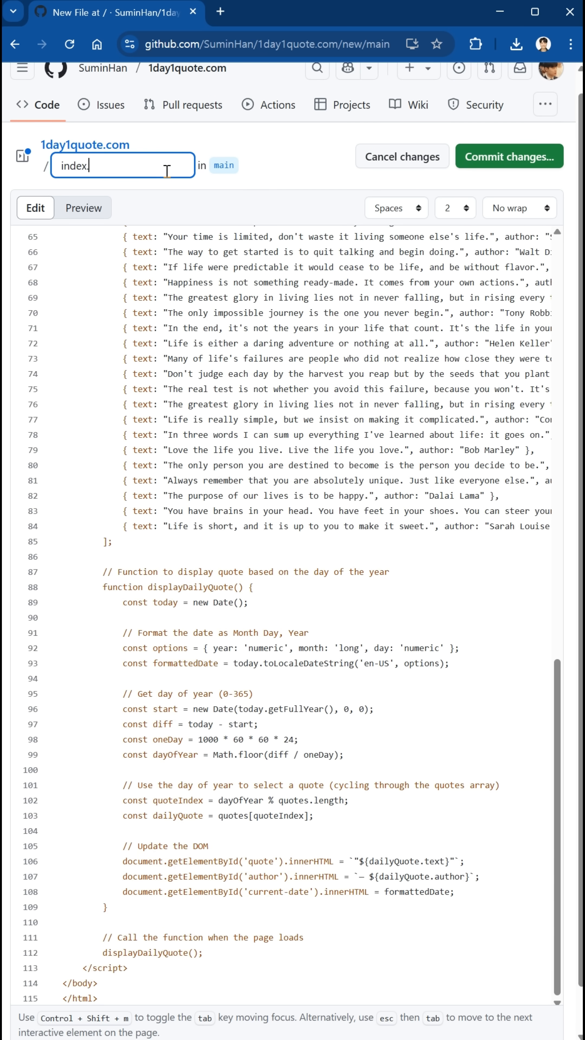
pyautogui.click(509, 156)
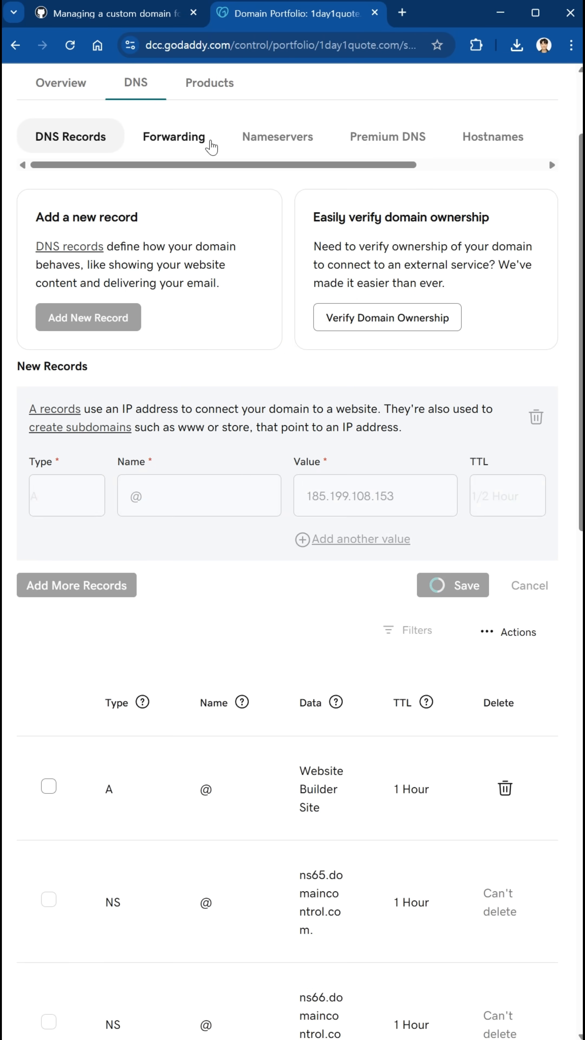
# Add the GoDaddy DNS record pointing to GitHub Pages and visit the live 1day1quote.com site
pyautogui.click(453, 585)
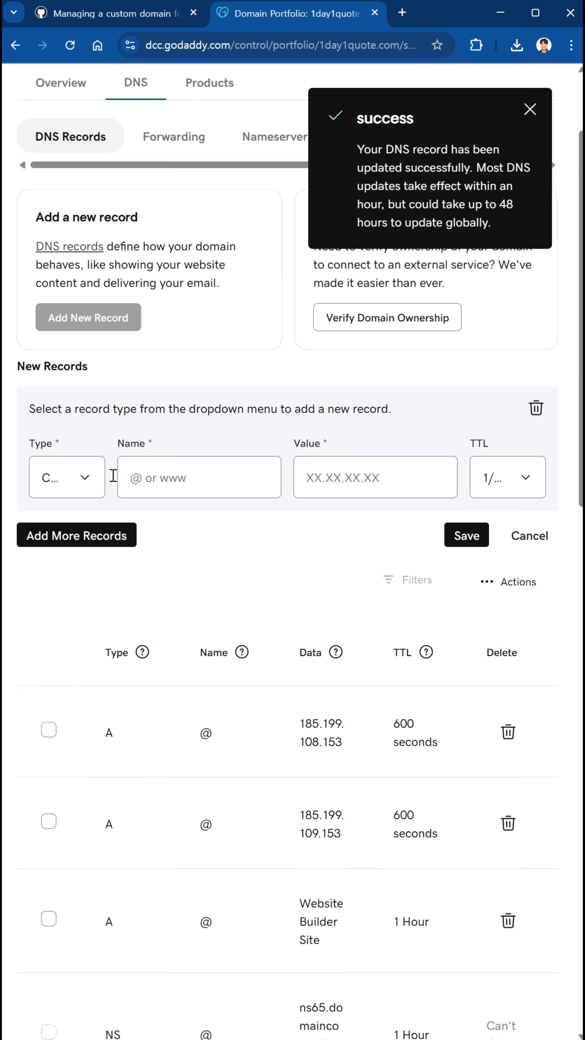
pyautogui.click(116, 13)
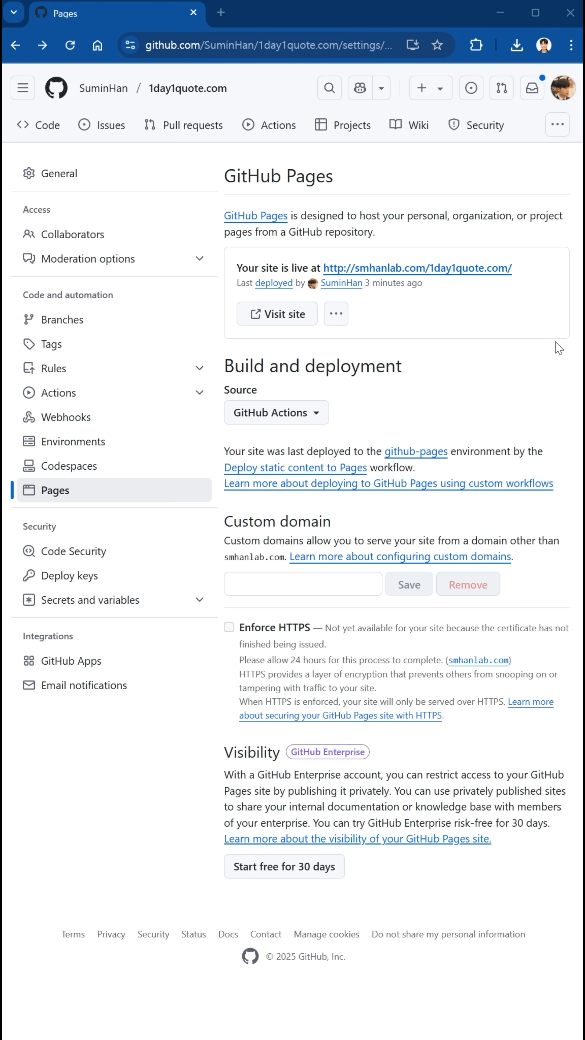
pyautogui.click(276, 314)
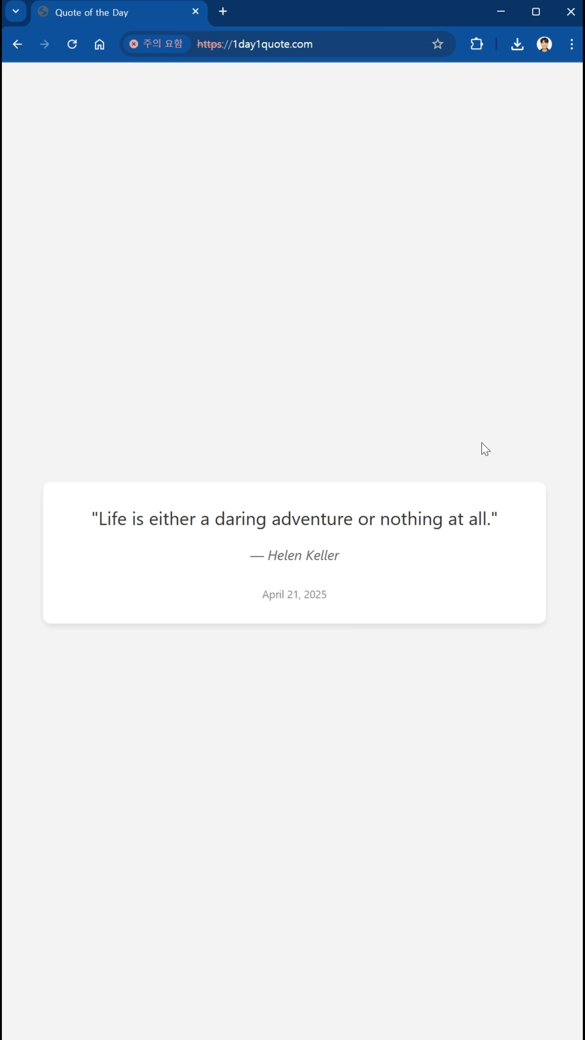